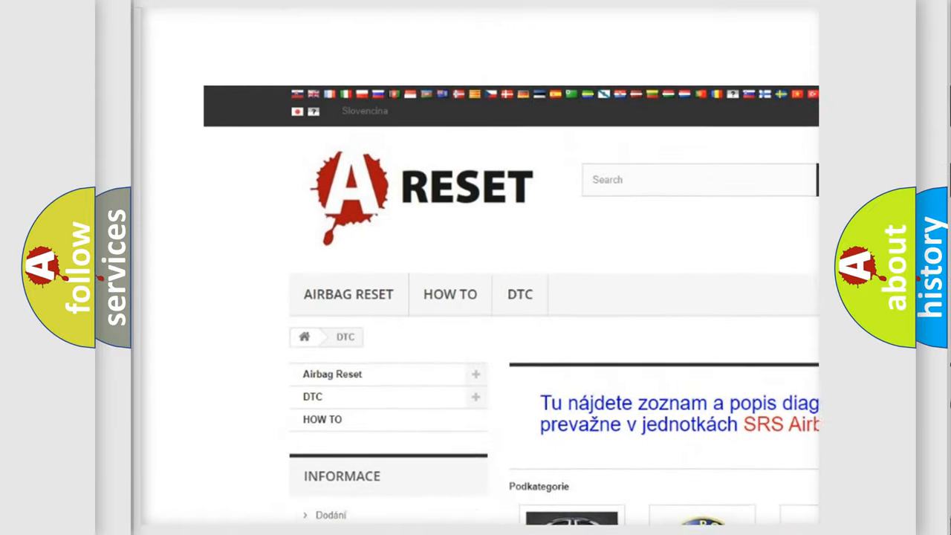
- Select the Ford DTC tile and browse the Ford airbag trouble code grid, returning to the top
{"action": "scroll", "scroll_direction": "up", "scroll_amount": 3}
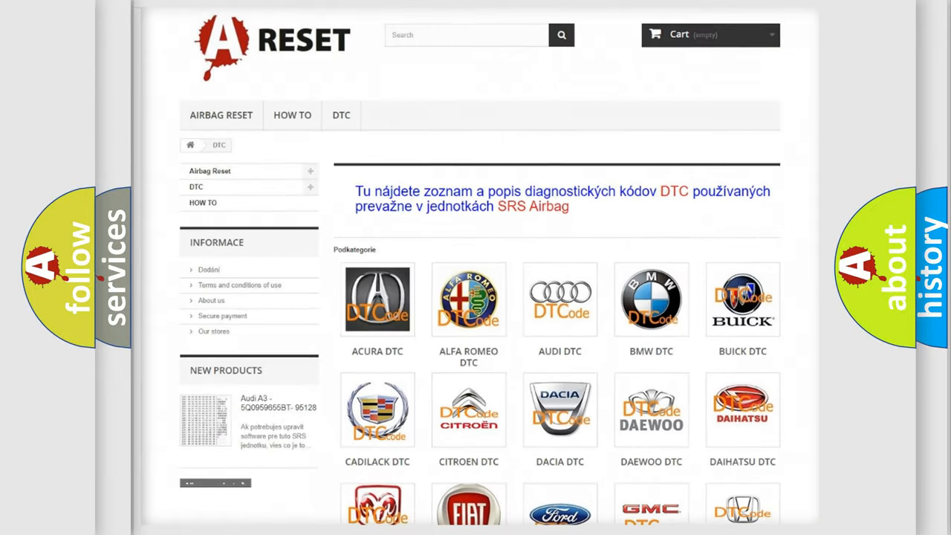
{"action": "scroll", "scroll_direction": "down", "scroll_amount": 3}
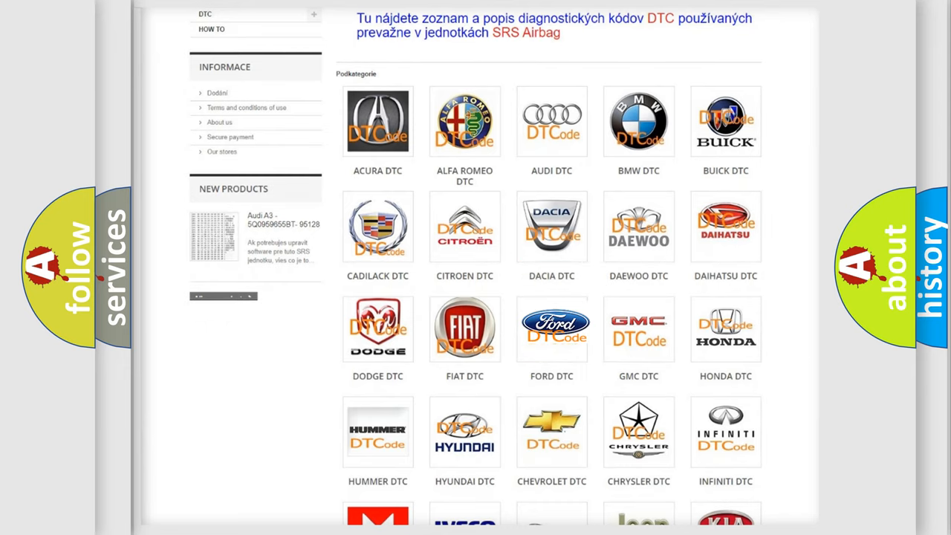
{"action": "left_click", "coordinate": [551, 329]}
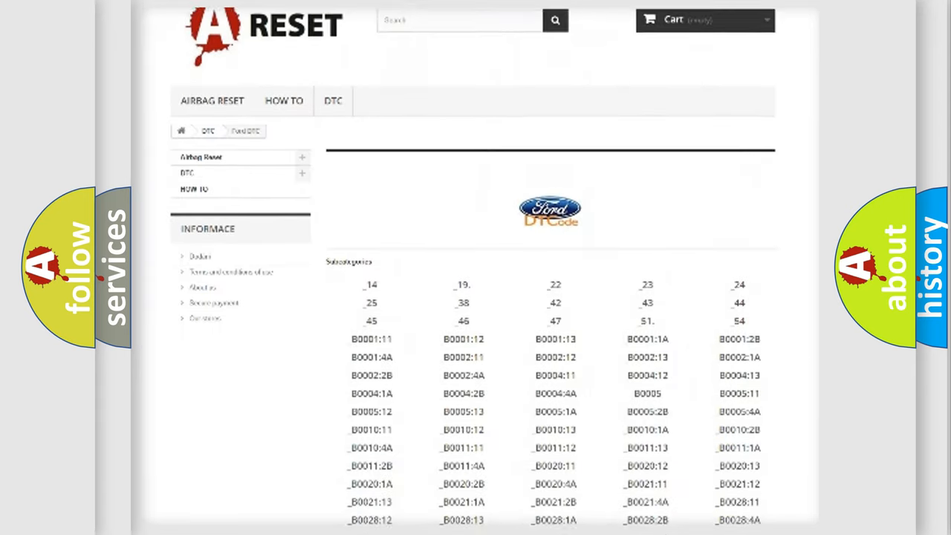
{"action": "scroll", "scroll_direction": "down", "scroll_amount": 3}
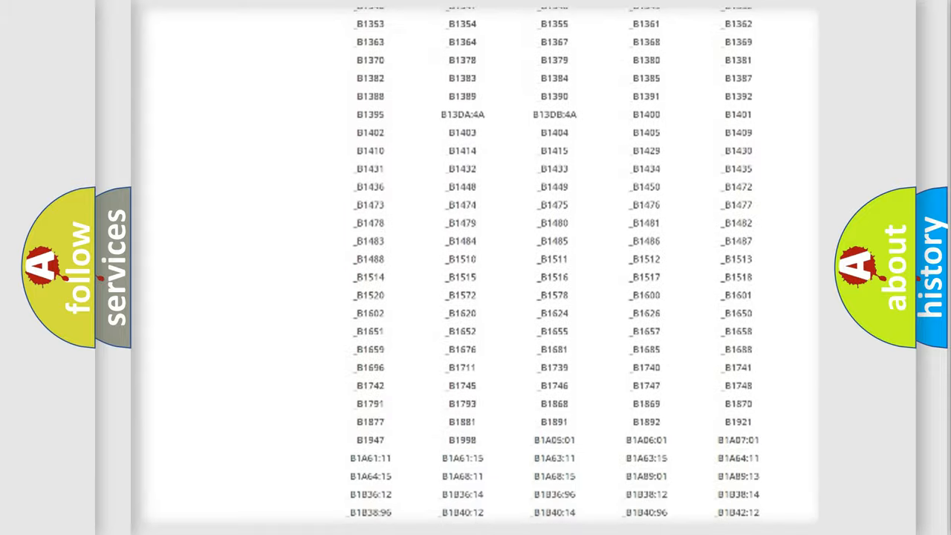
{"action": "scroll", "scroll_direction": "up", "scroll_amount": 3}
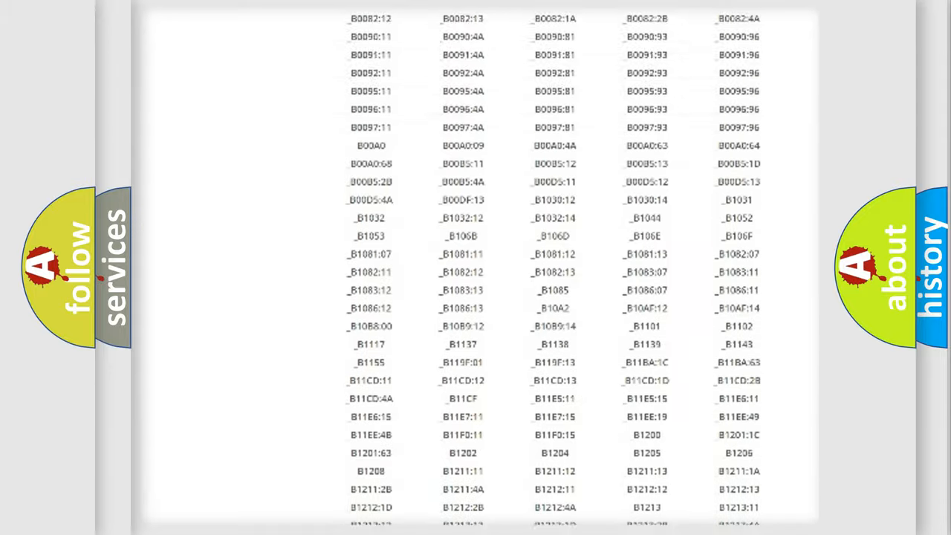
{"action": "scroll", "scroll_direction": "up", "scroll_amount": 3}
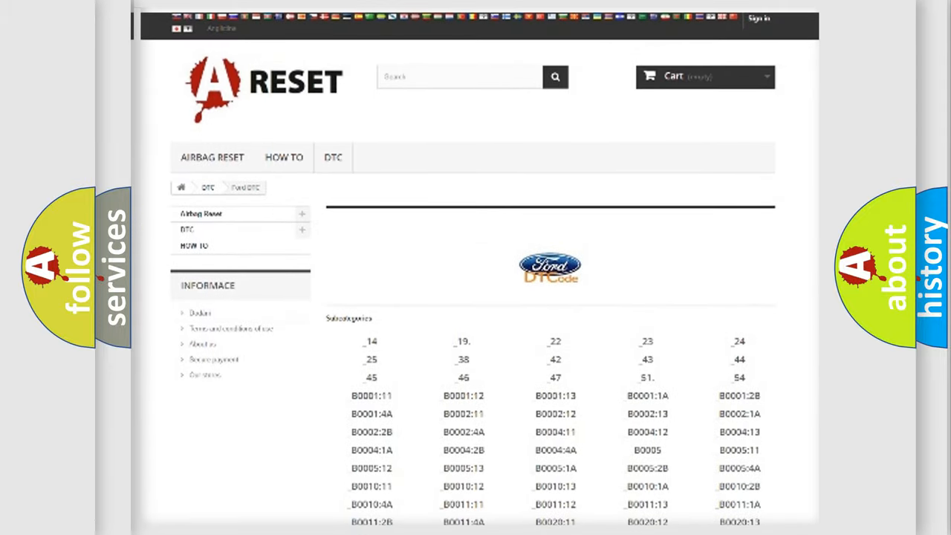